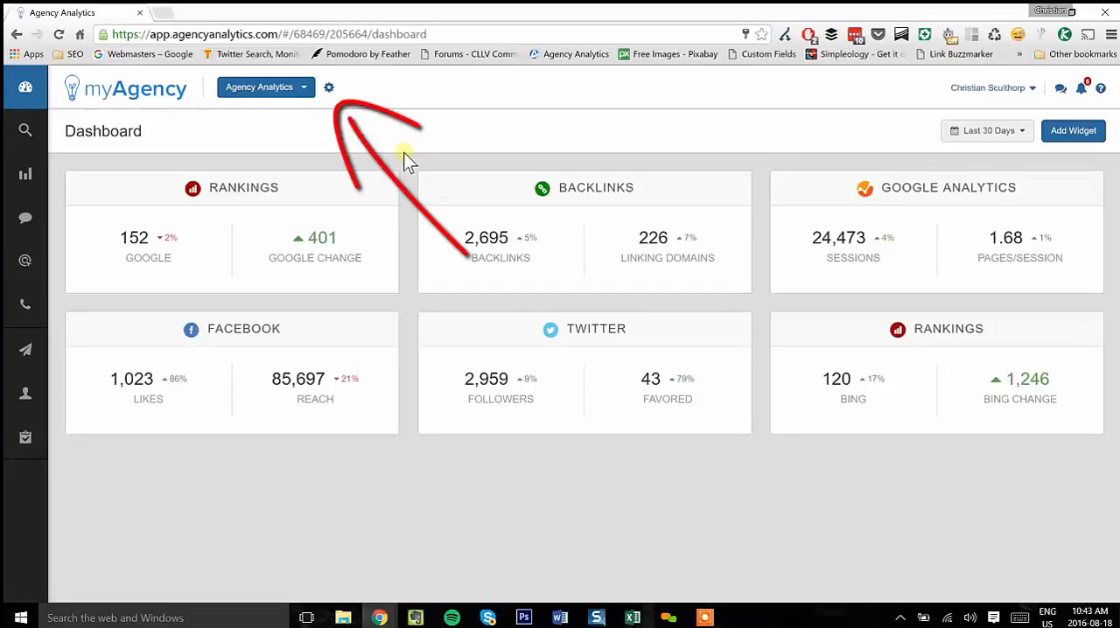
mouse_move(348, 91)
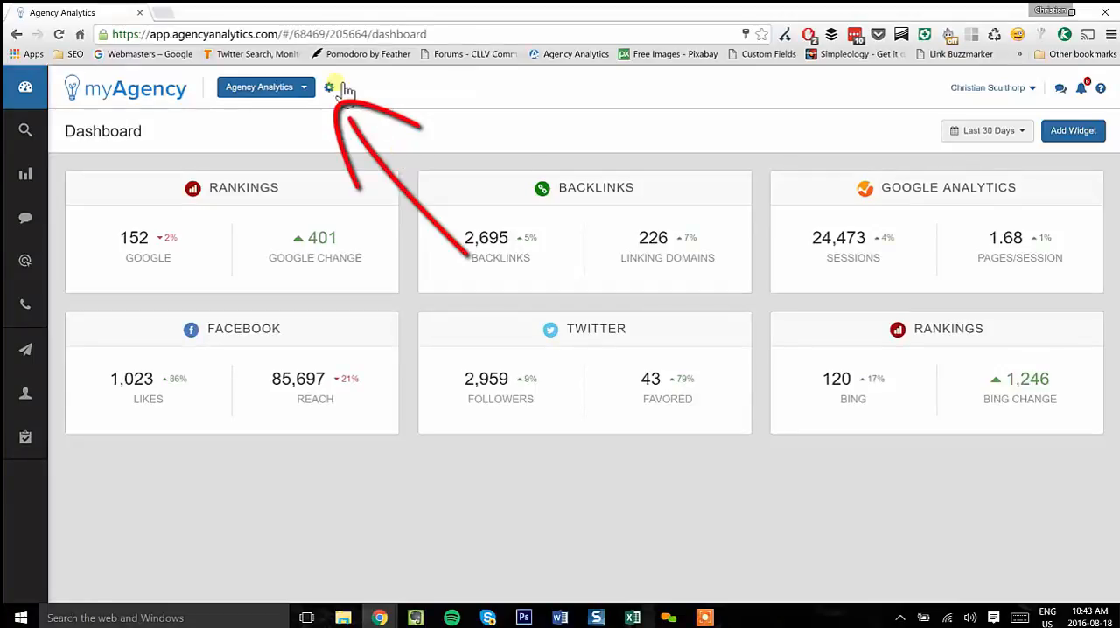
Connect Google Sheets via the existing Google account in campaign Integrations and save the campaign
click(329, 87)
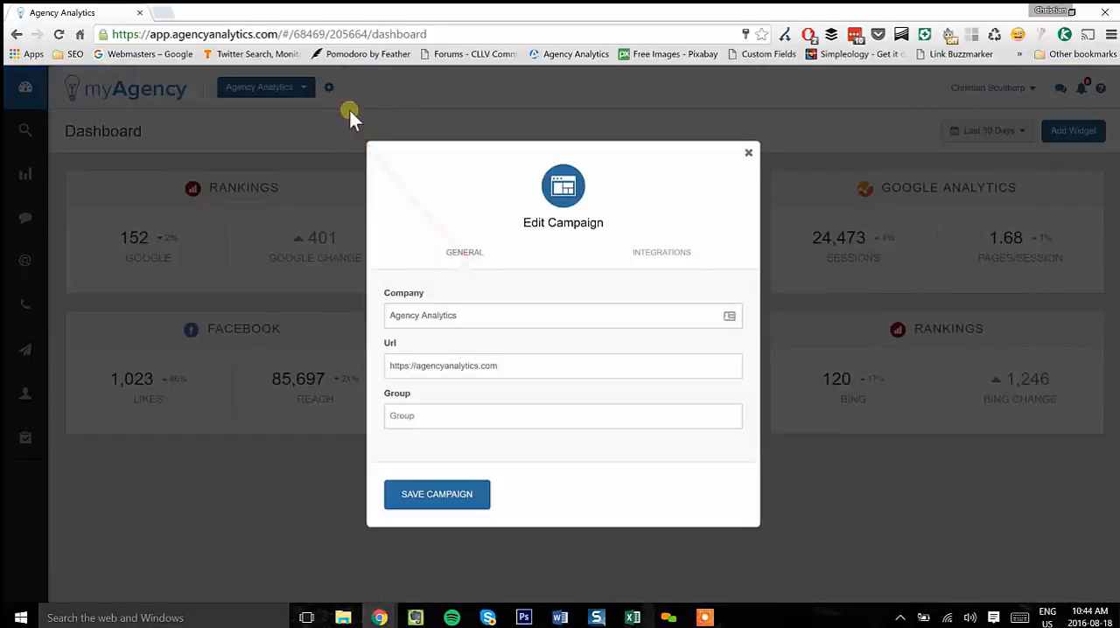
click(661, 252)
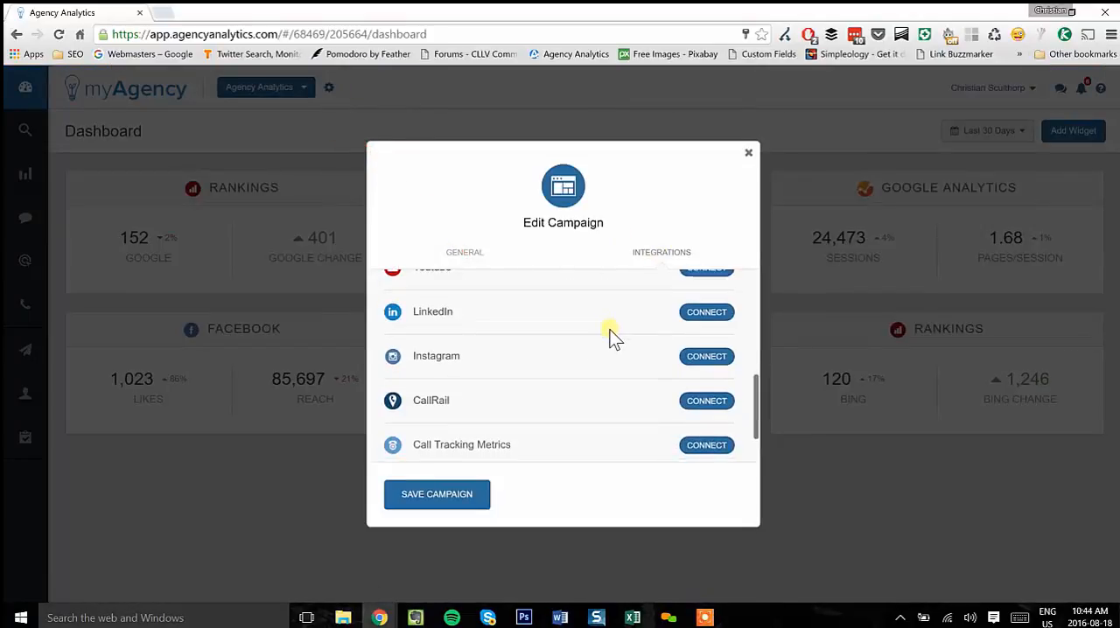
scroll(down, 3)
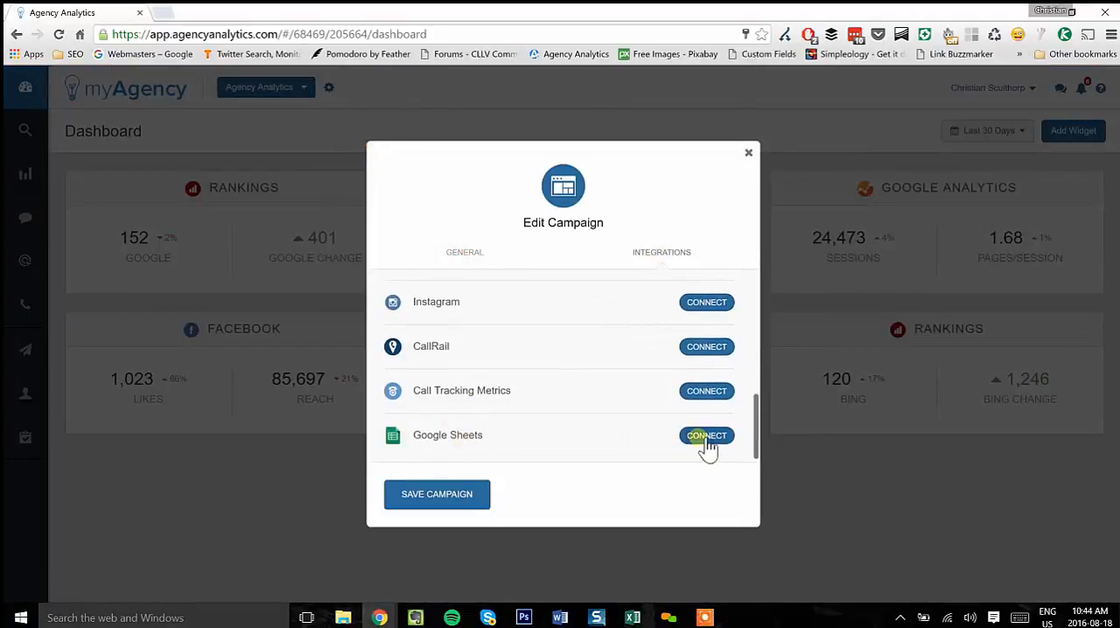
click(706, 436)
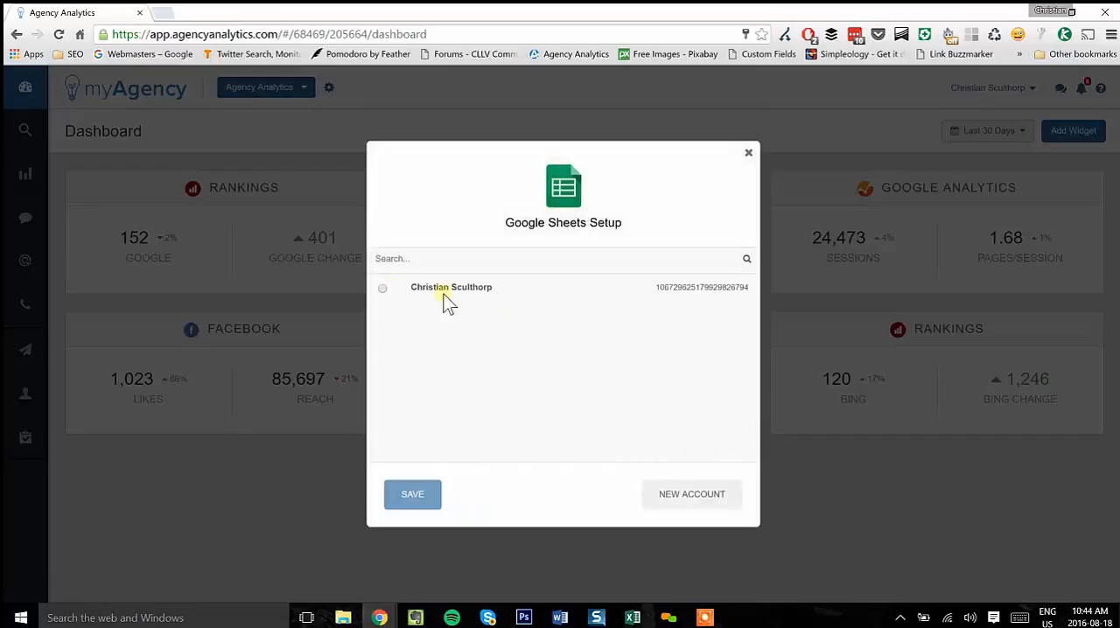
click(412, 494)
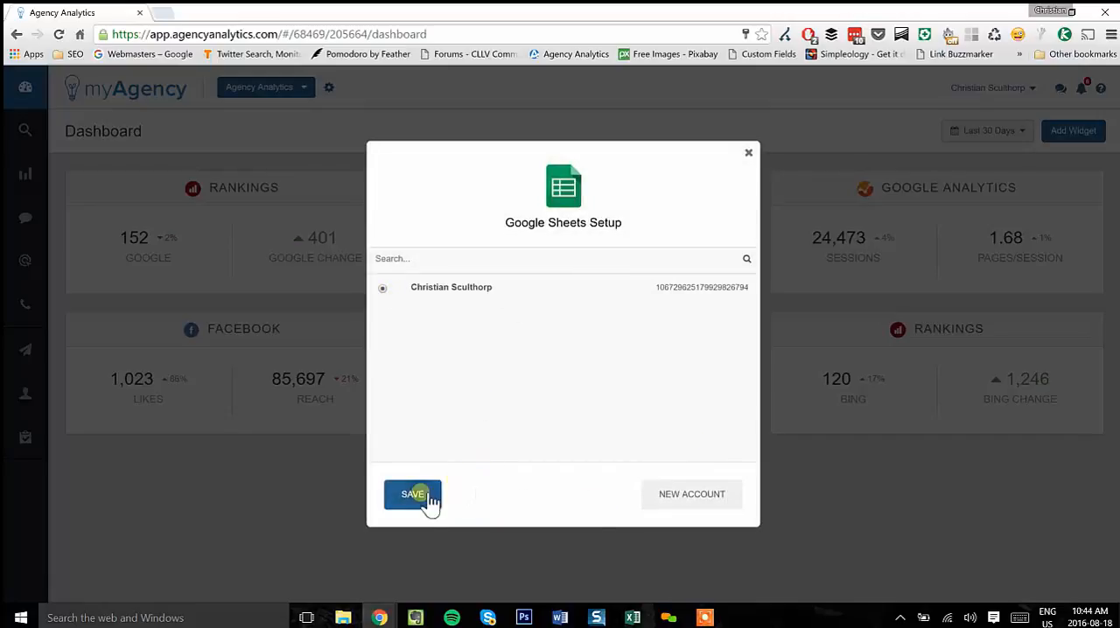
click(412, 494)
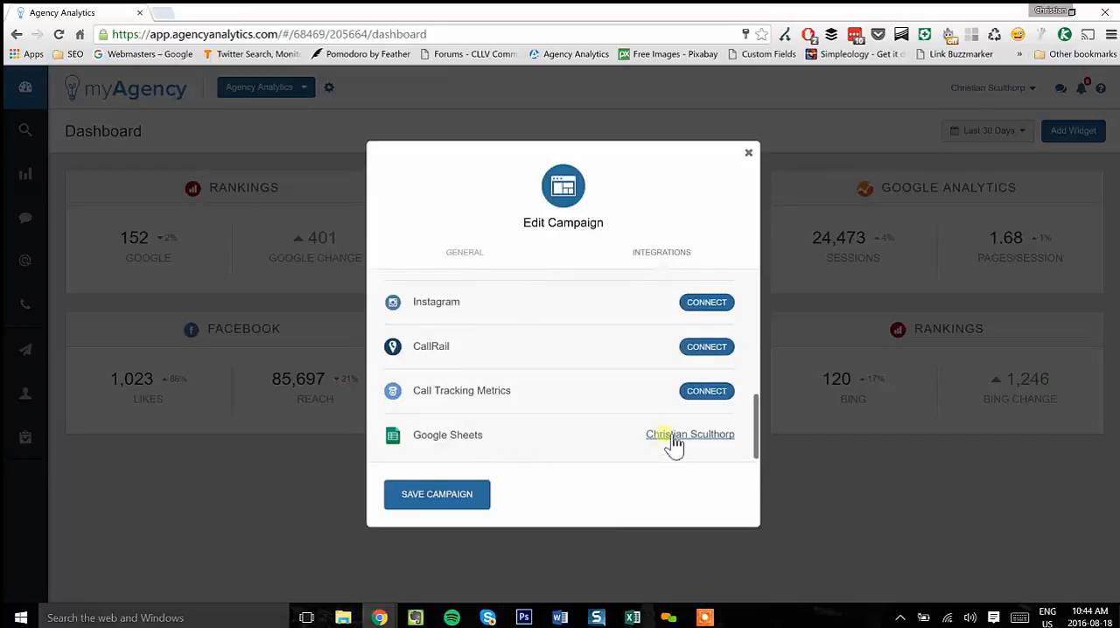
click(748, 152)
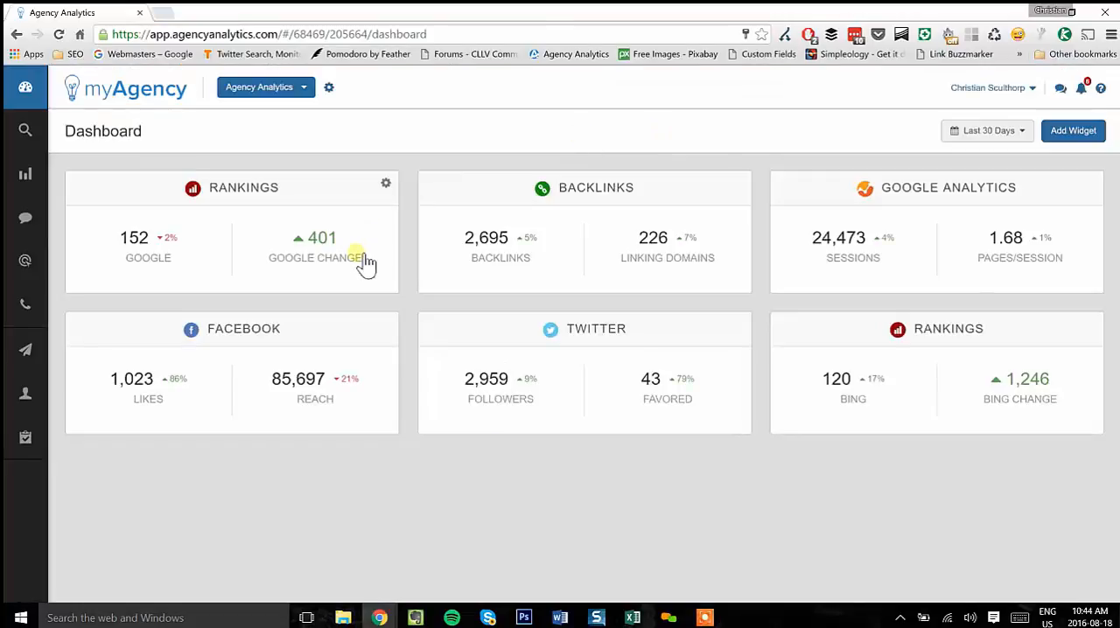
Edit the Agency Analytics Report from Reports and show its Sections list
click(25, 87)
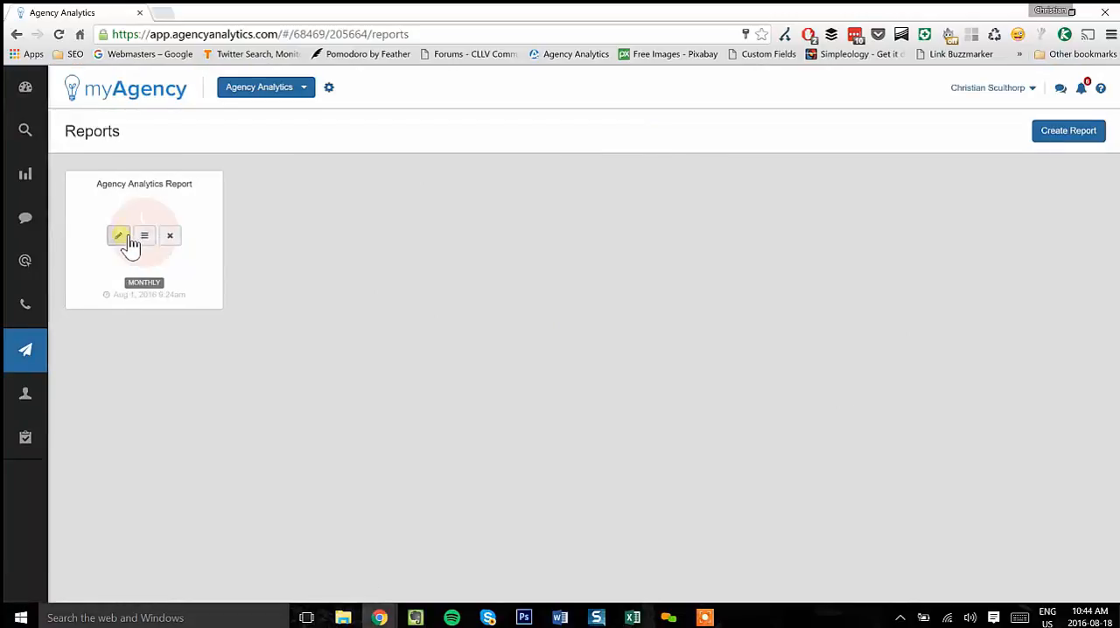
click(118, 236)
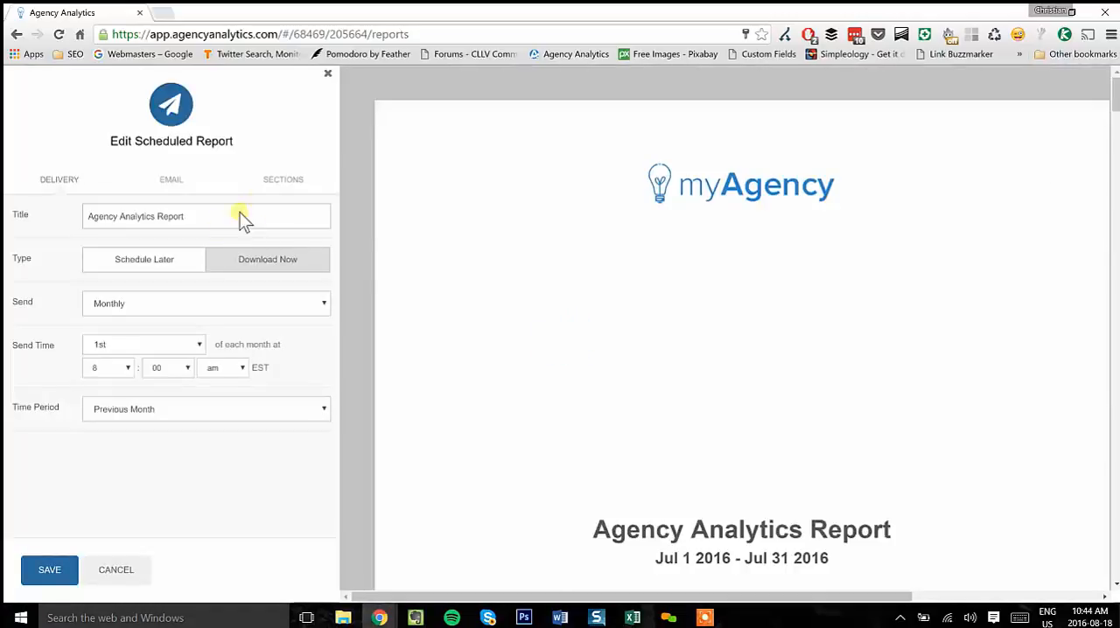
click(282, 179)
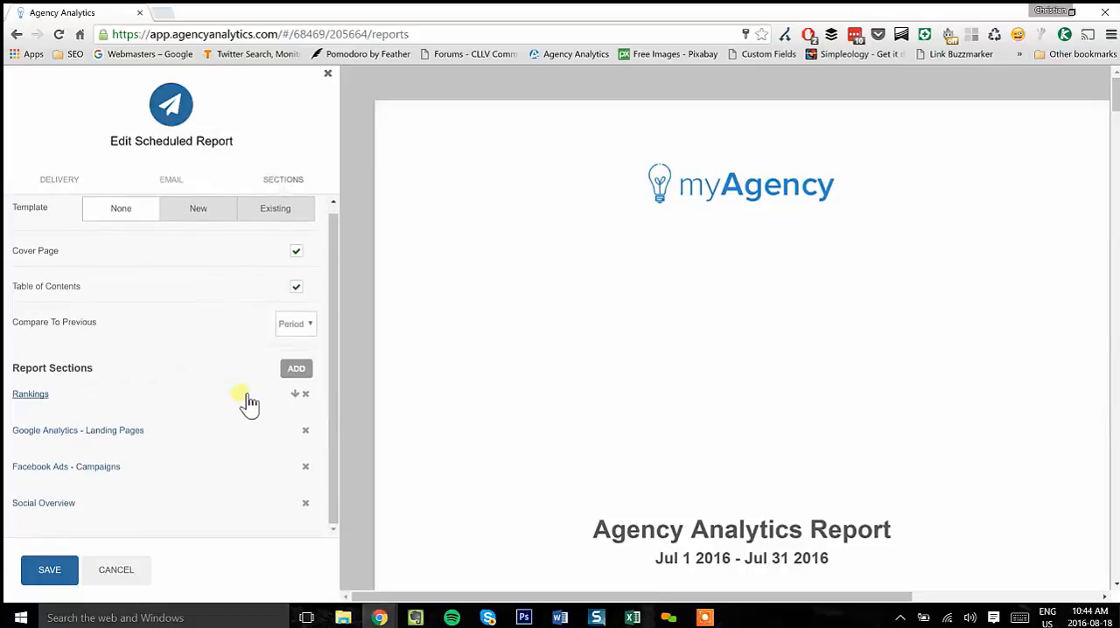
Add a blank section to the Agency Analytics Report
click(296, 368)
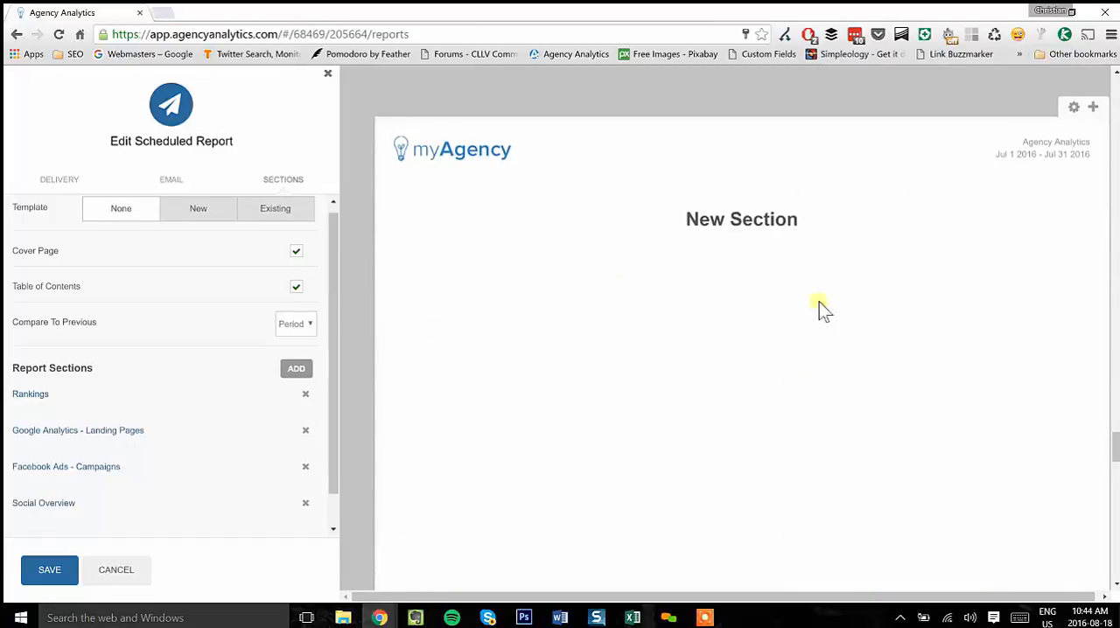
Insert a Google Sheet element into the New Section
click(1090, 107)
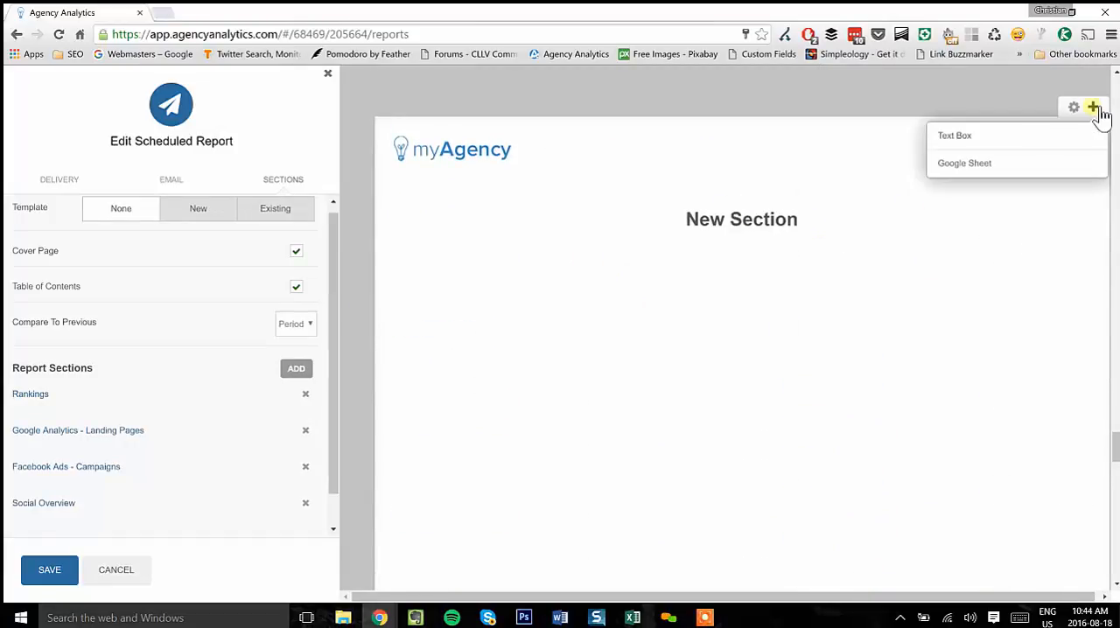
click(965, 163)
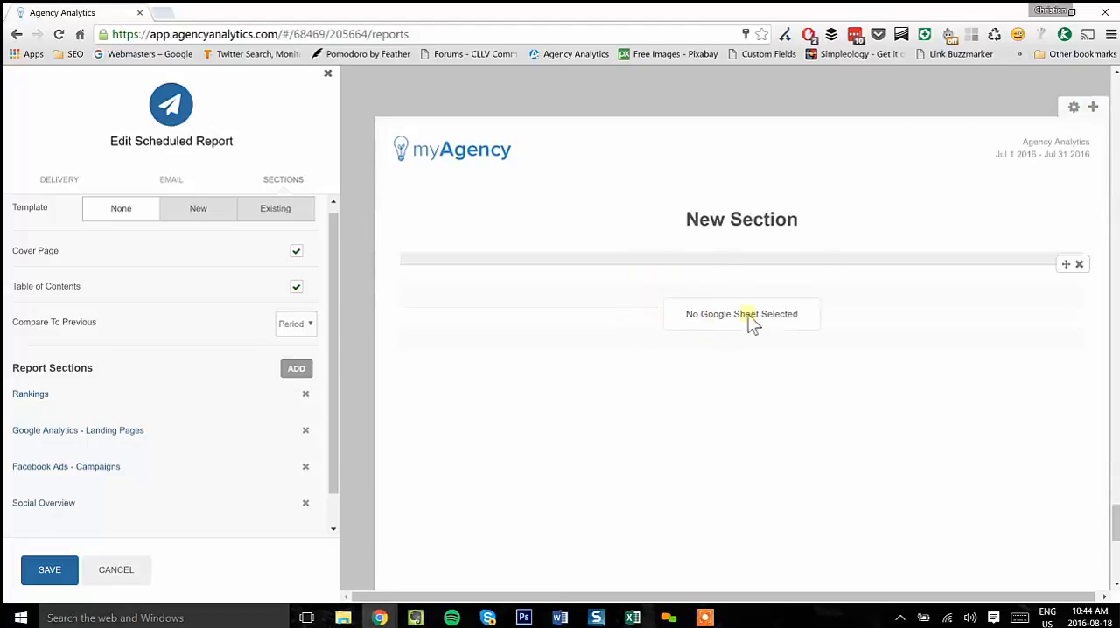
mouse_move(967, 219)
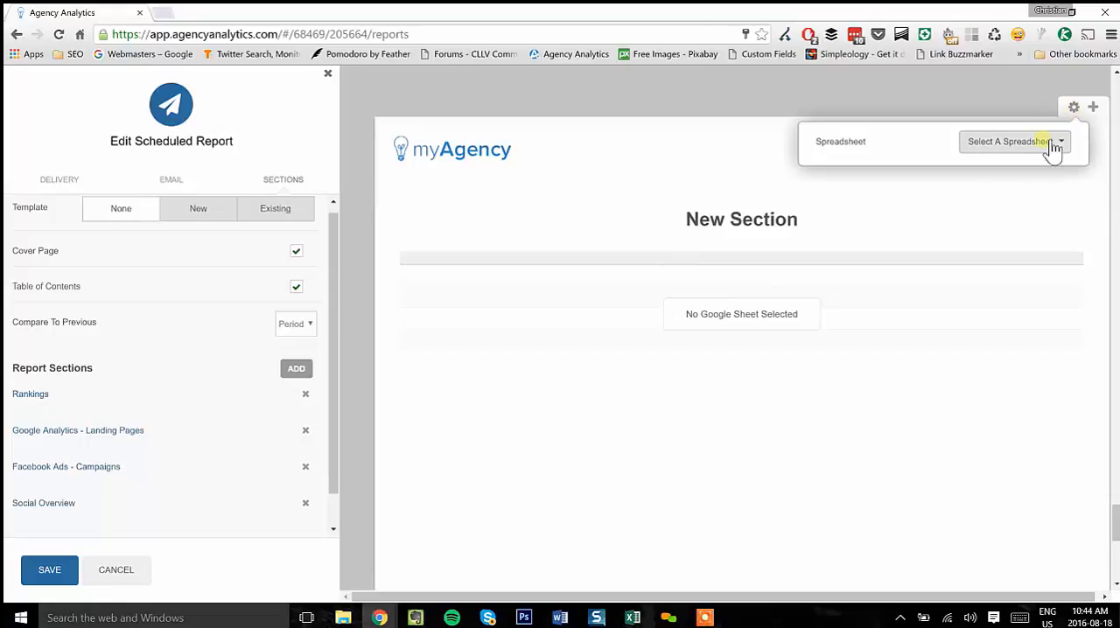
Pick the Customer Leads spreadsheet for the Google Sheet element
click(1026, 141)
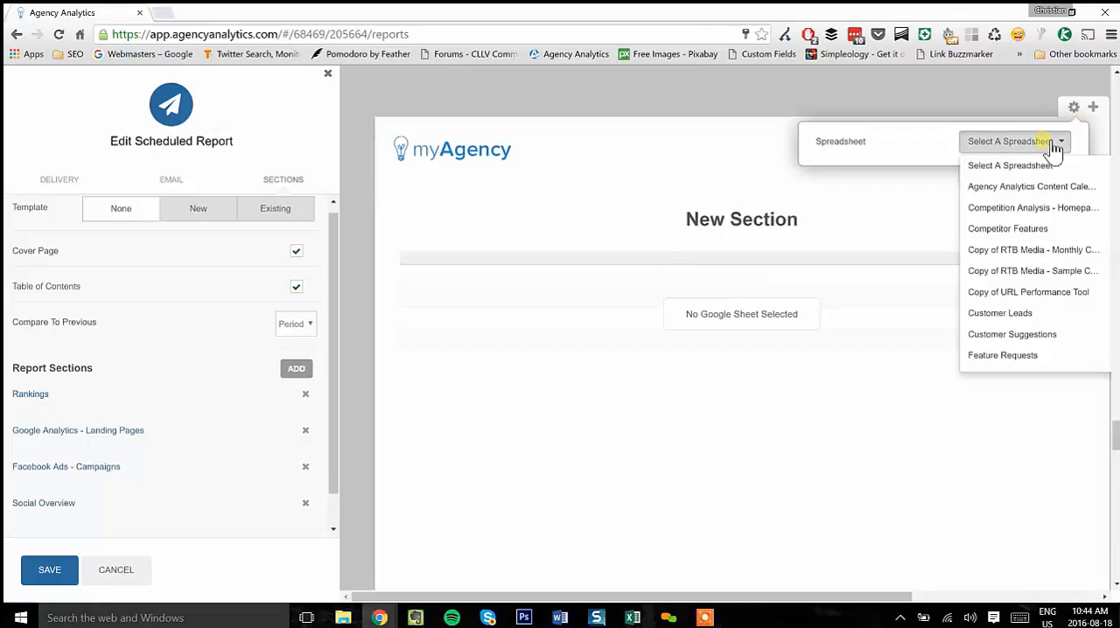
mouse_move(1046, 165)
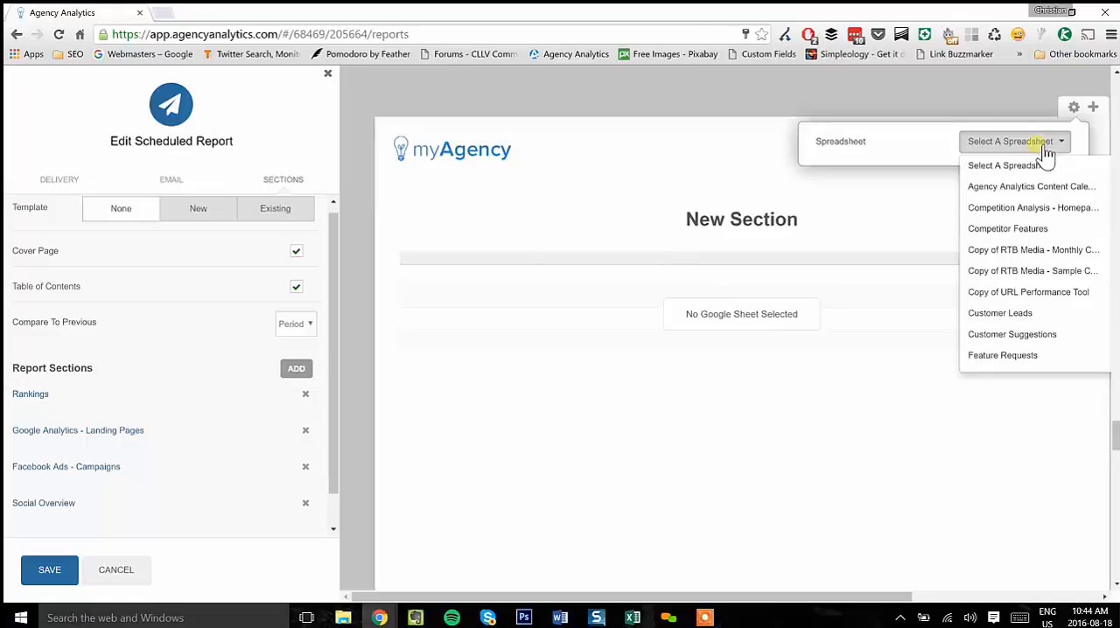
click(1000, 313)
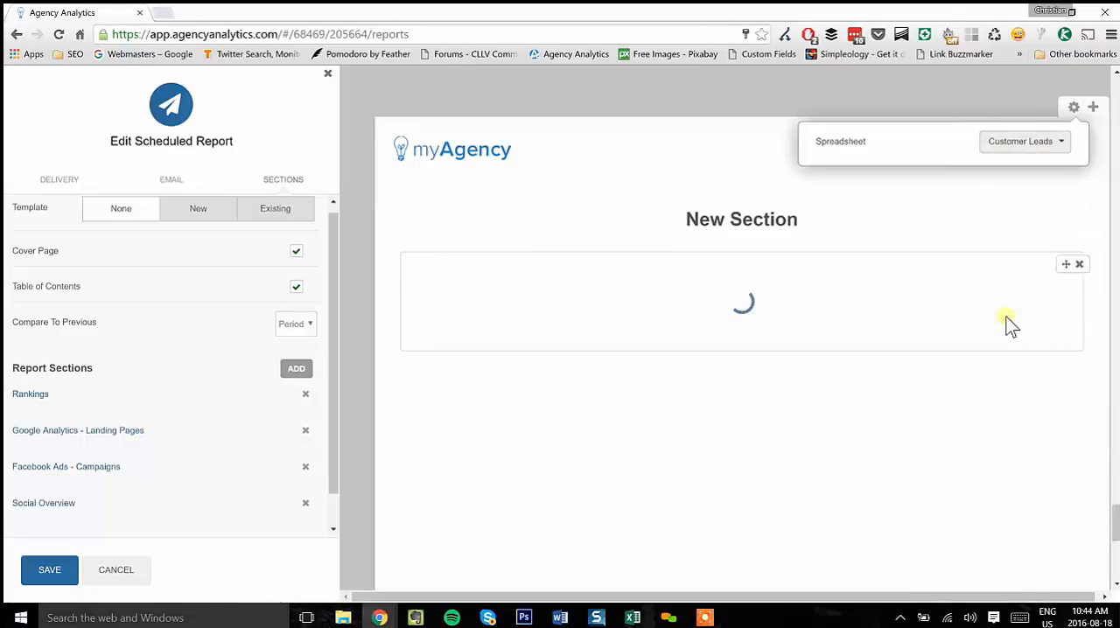